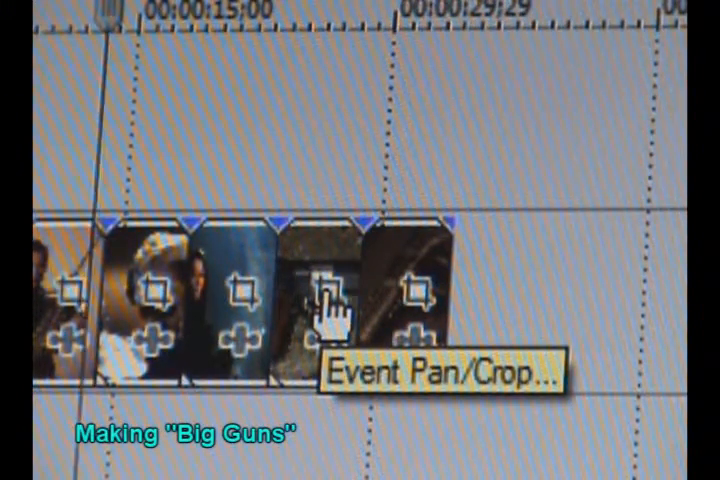
Bring up the Event Pan/Crop editor for the pistol photo clip on the timeline
{"action": "left_click", "coordinate": [328, 296]}
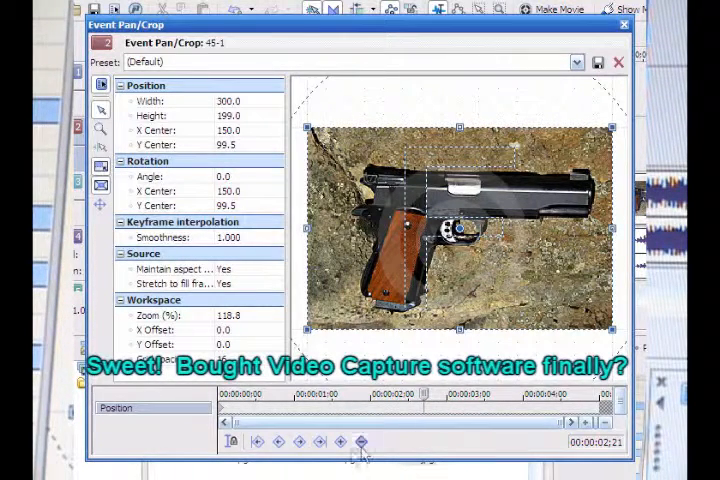
{"action": "mouse_move", "coordinate": [340, 440]}
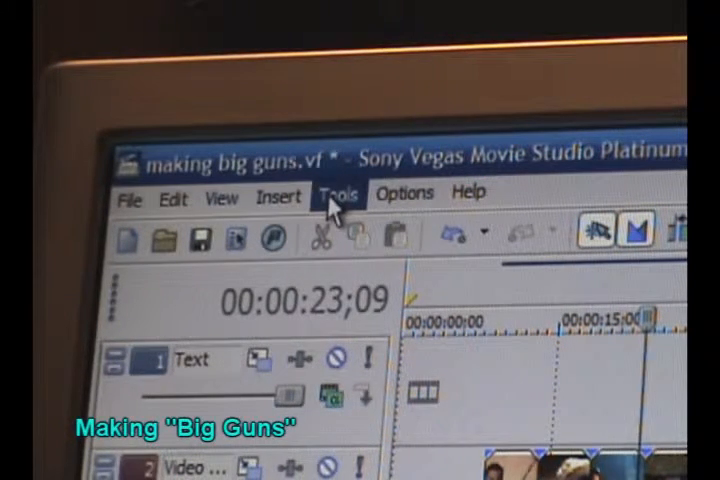
Insert a new Text Media event and enter the lyrics "write your" as its title text
{"action": "left_click", "coordinate": [278, 196]}
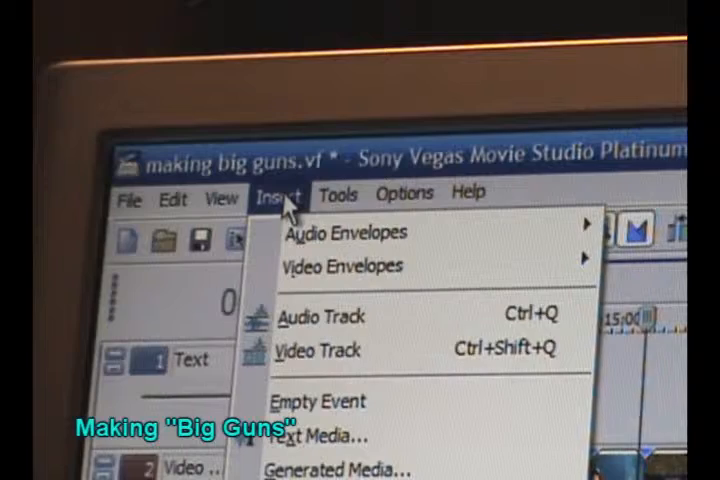
{"action": "mouse_move", "coordinate": [320, 436]}
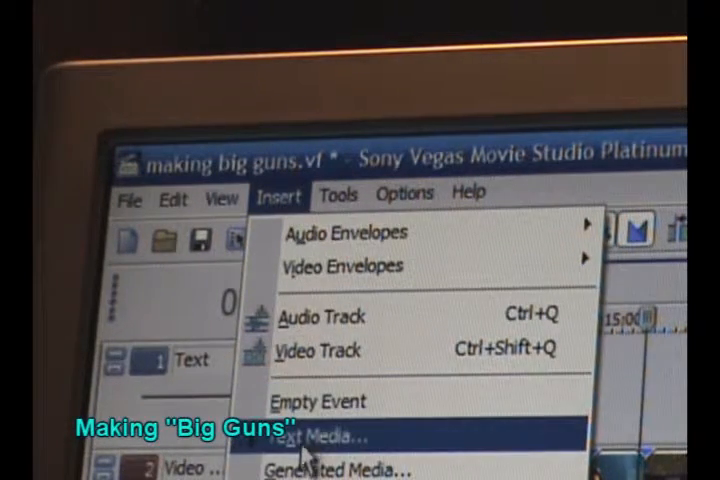
{"action": "left_click", "coordinate": [320, 432]}
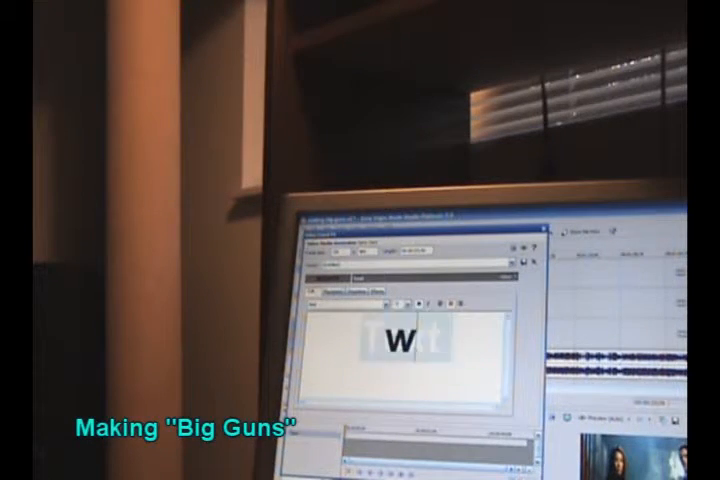
{"action": "type", "text": "write"}
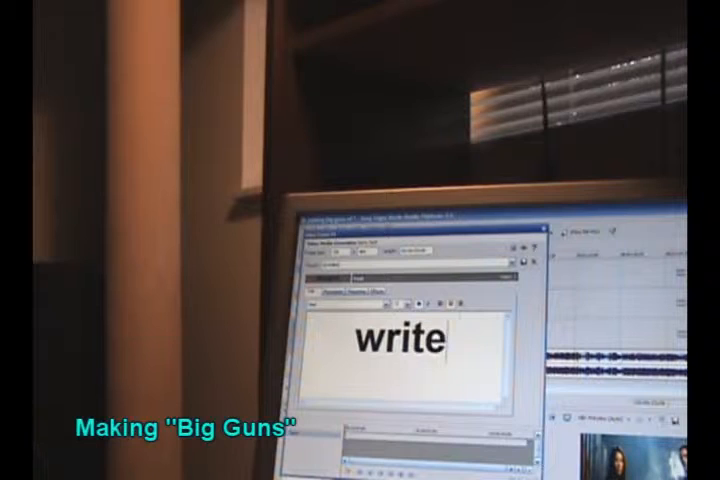
{"action": "type", "text": "your"}
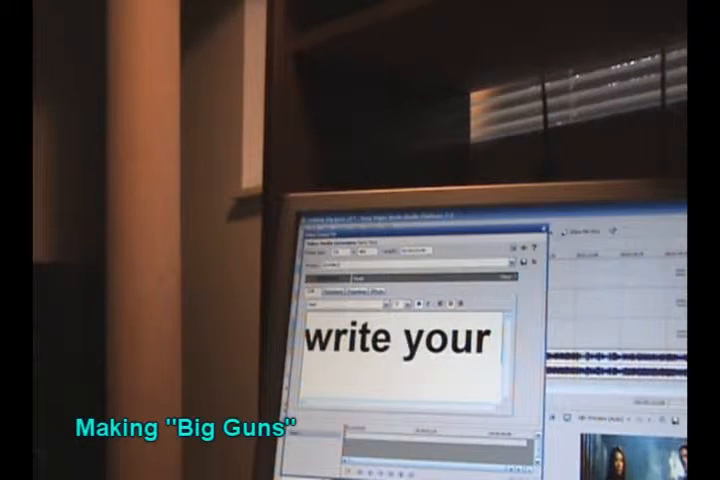